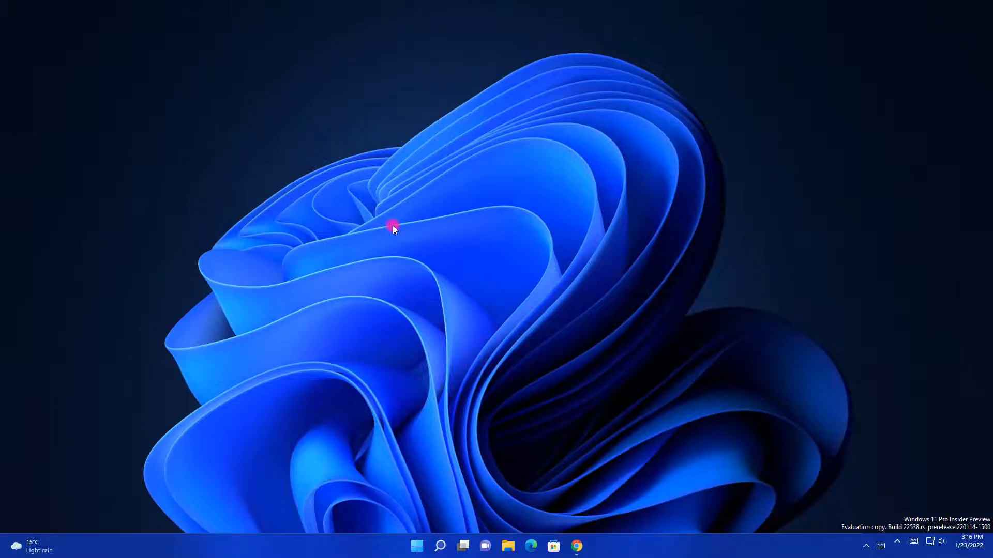
Start the PDFelement free-trial download from its product page in Chrome
click(575, 546)
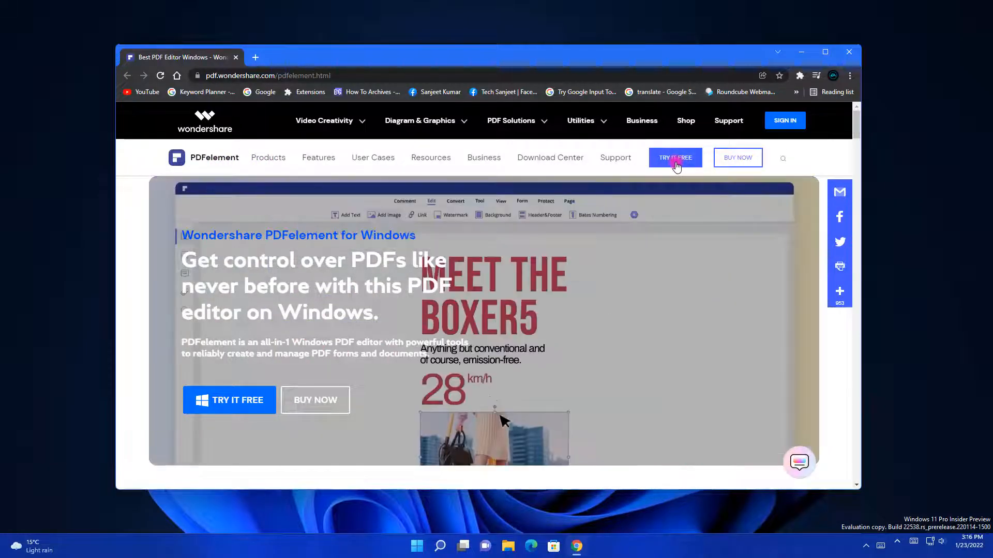
click(676, 157)
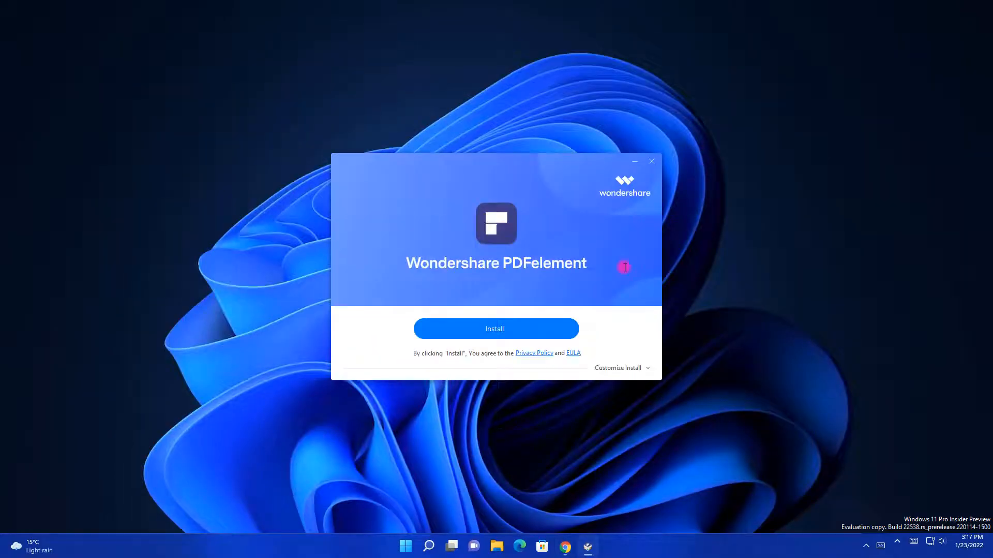
Install PDFelement and launch it with Start Now
click(495, 328)
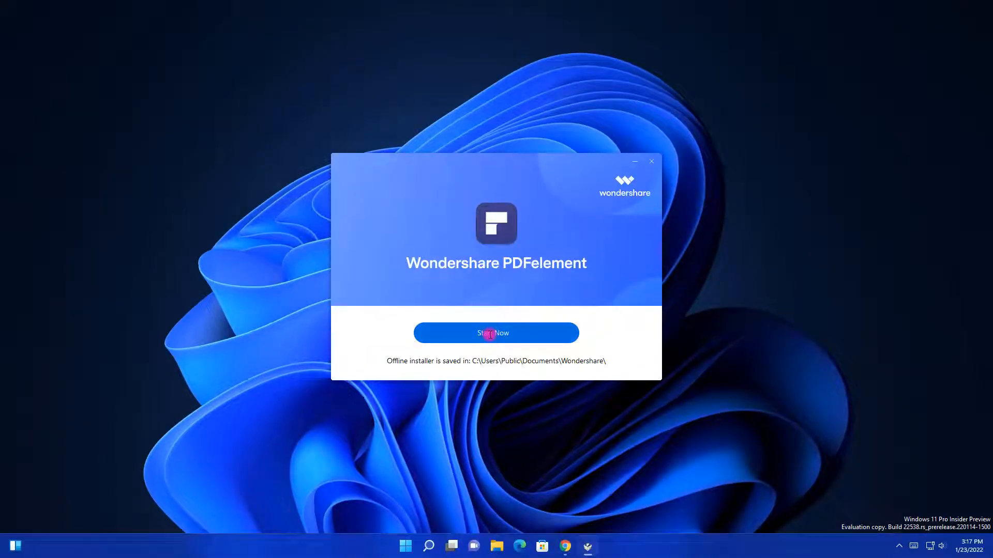
click(495, 333)
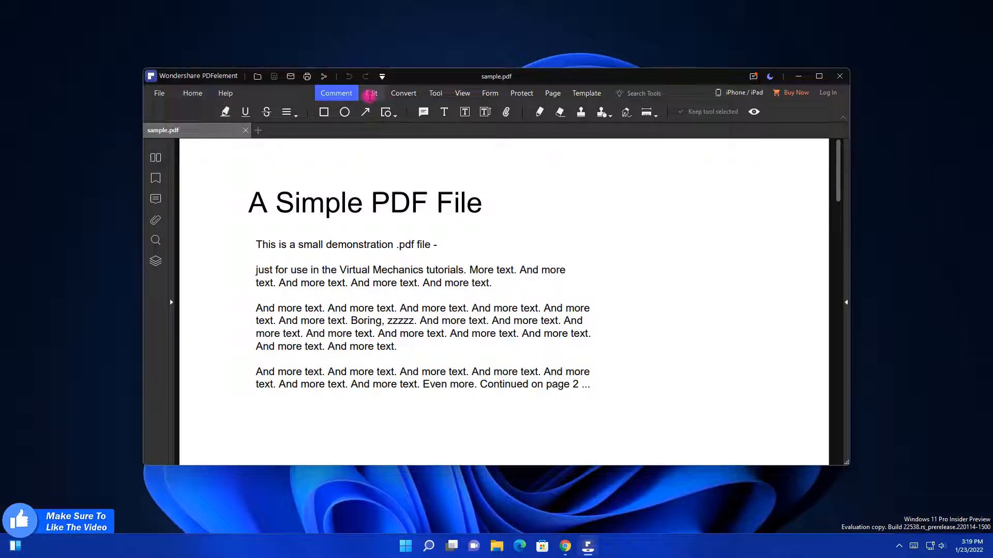
Retitle the page to 'This is My PDF File' in bold with a smaller font size
click(371, 93)
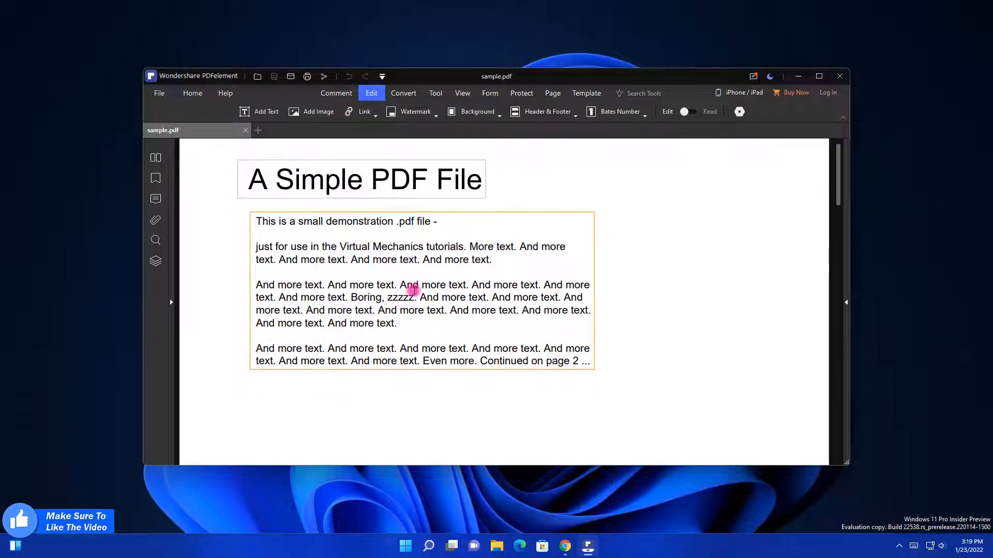
scroll(down, 3)
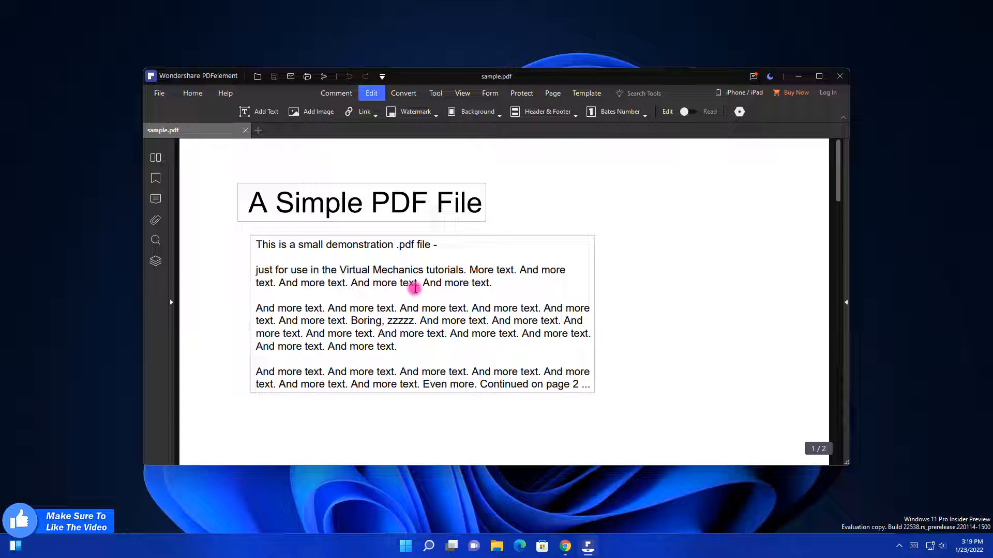
click(272, 203)
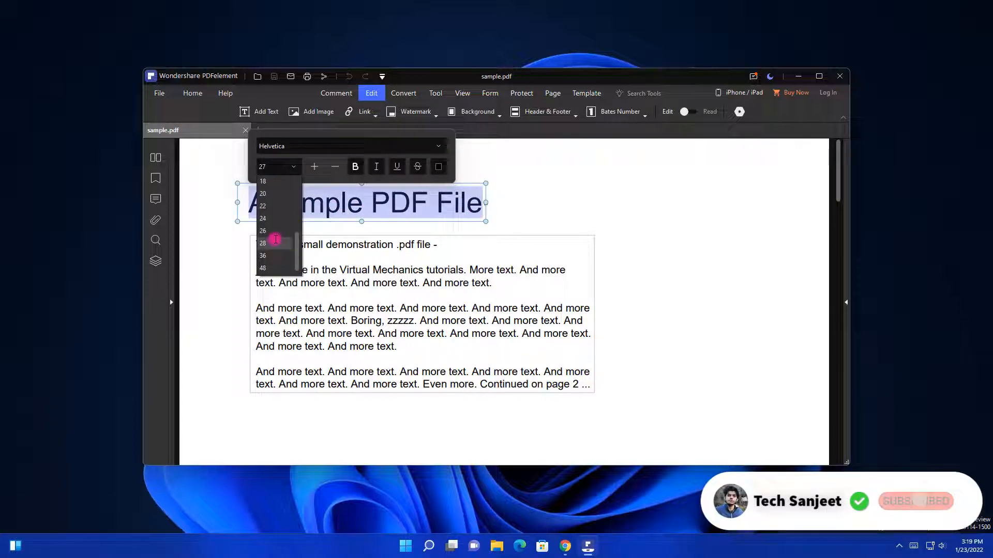
click(262, 218)
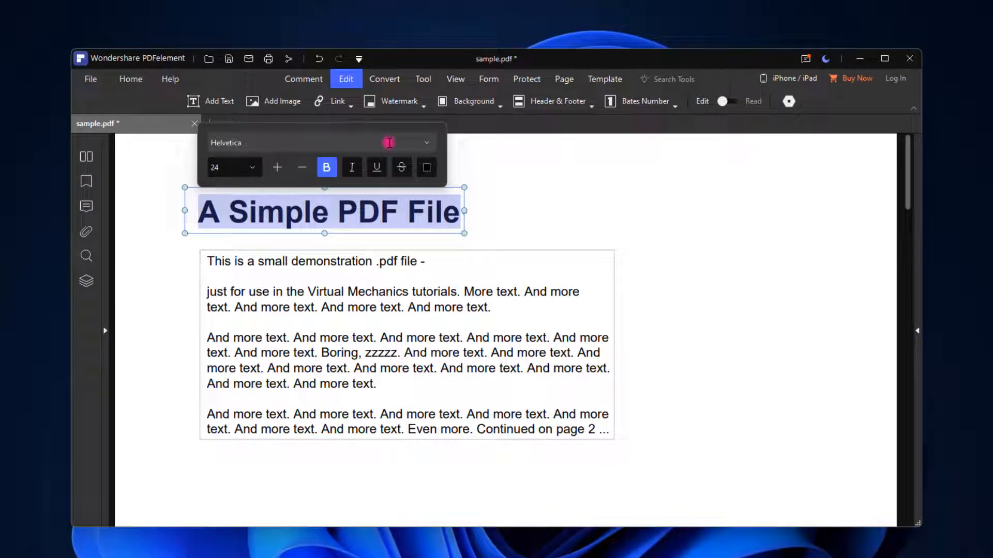
click(376, 325)
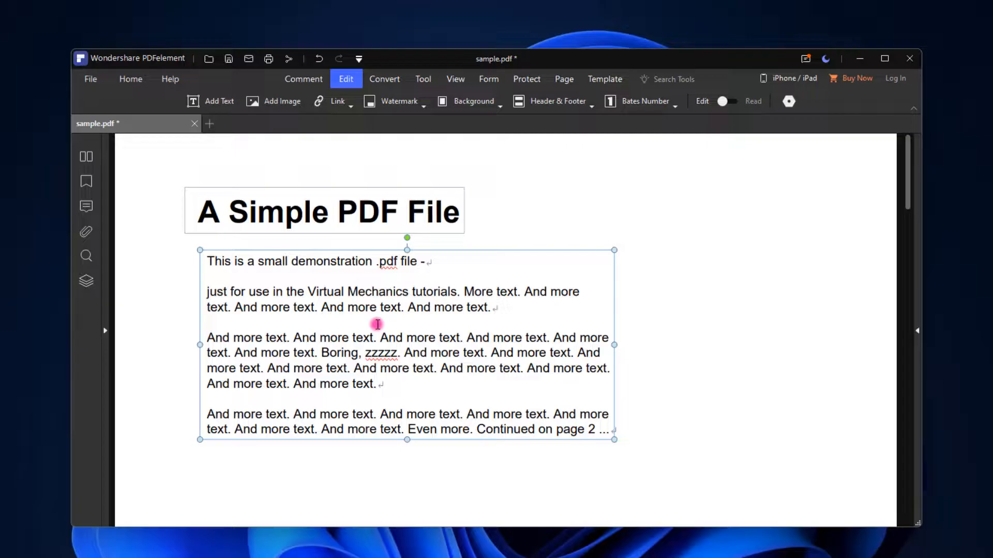
mouse_move(360, 308)
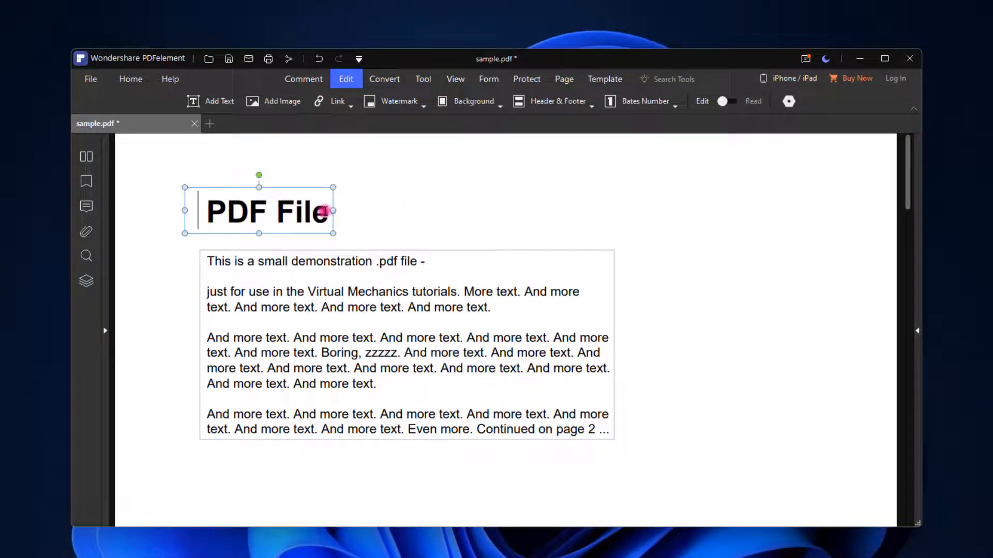
text(This is My)
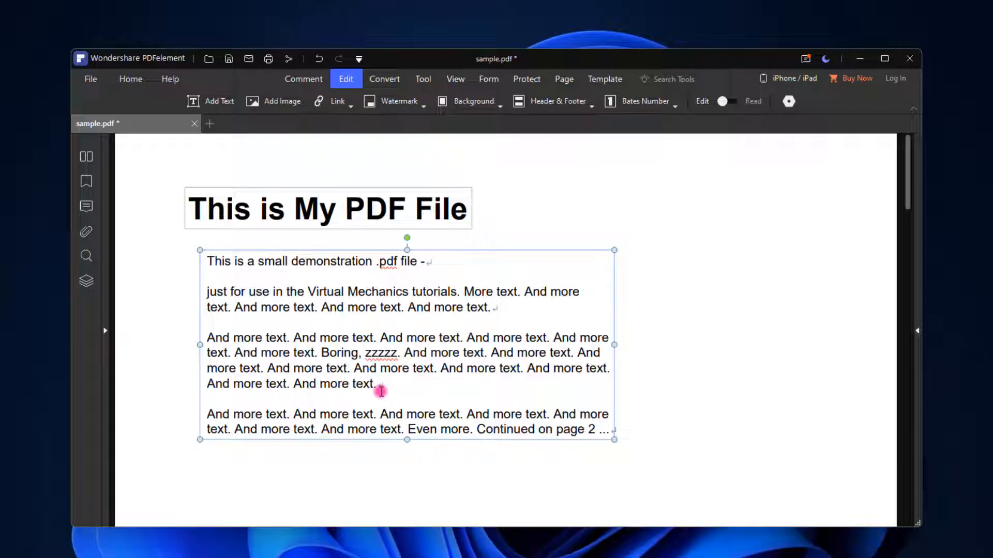
click(249, 292)
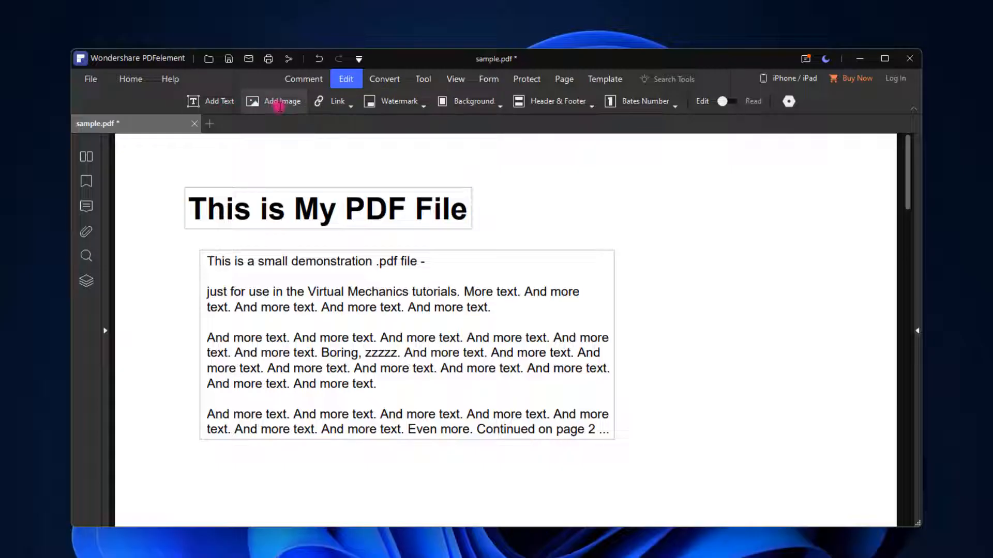
Browse the Watermark, Background and Bates Number dropdowns on the Edit toolbar
click(399, 101)
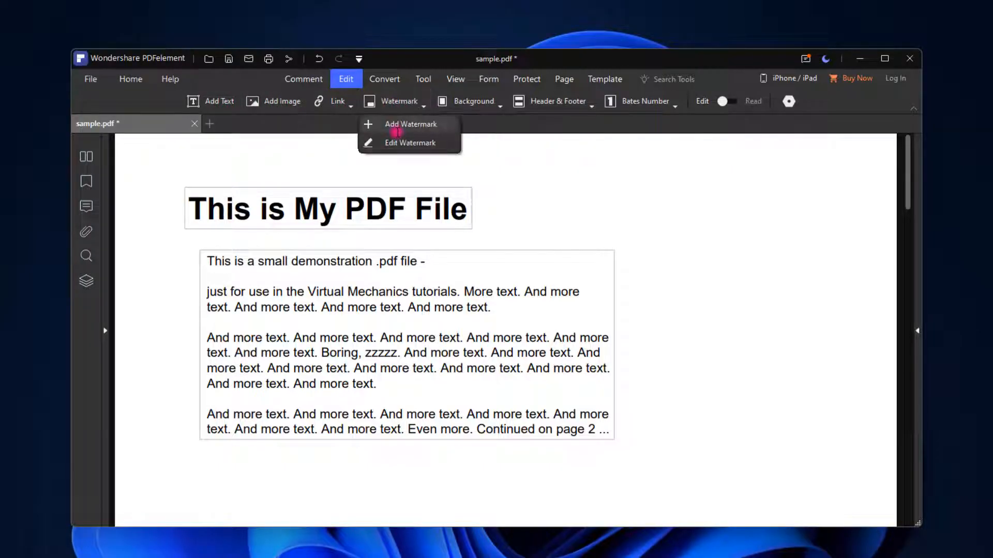
click(474, 100)
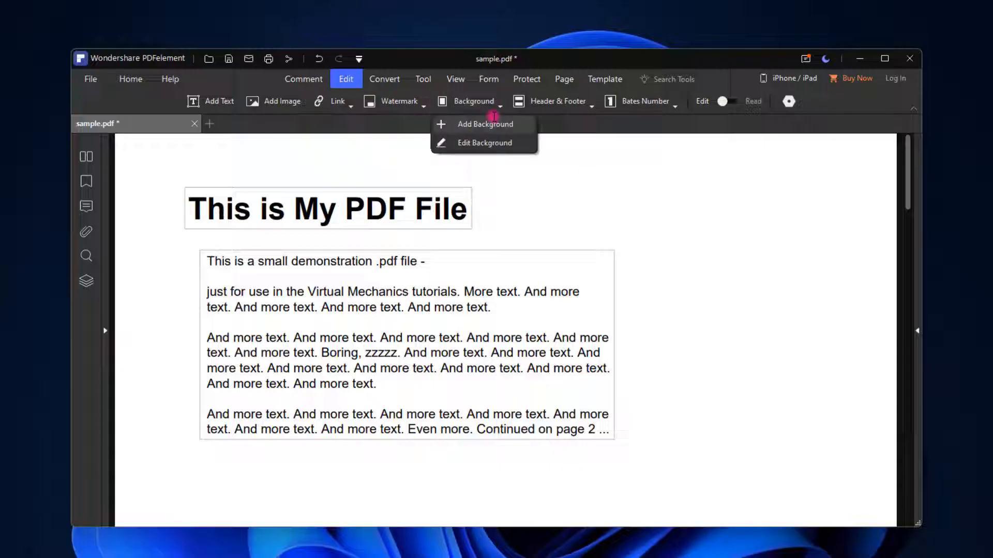
click(646, 100)
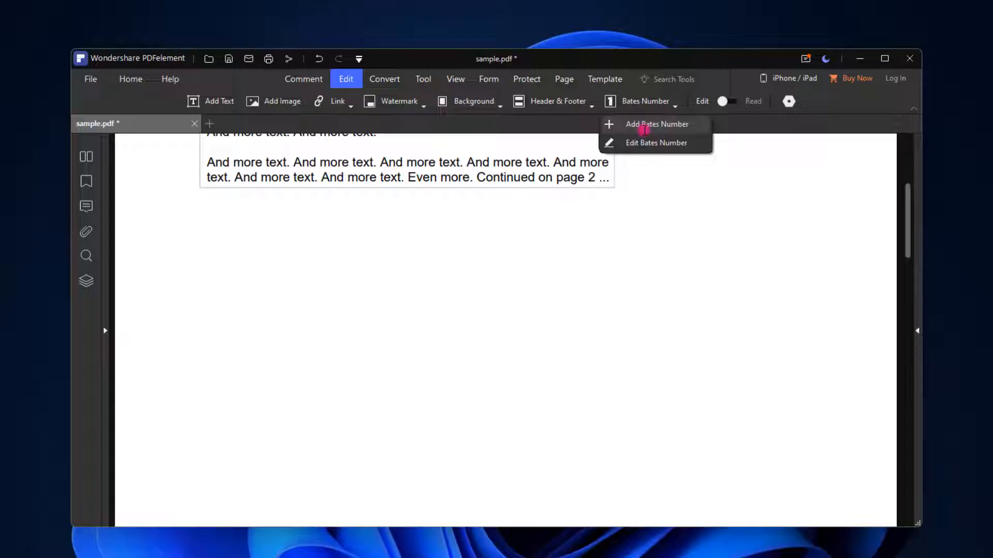
Create a top-right Bates number template, save it and apply it to page one
click(657, 124)
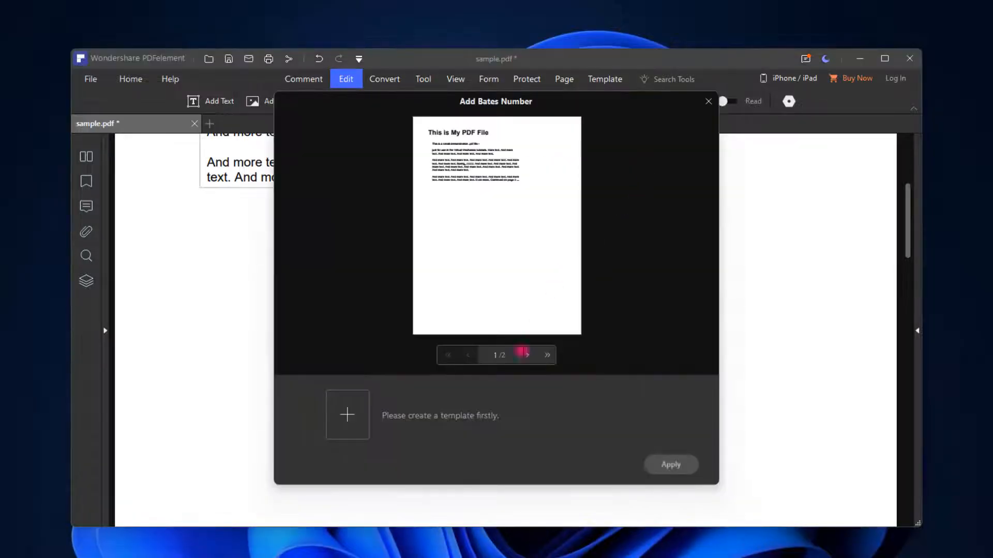
click(348, 414)
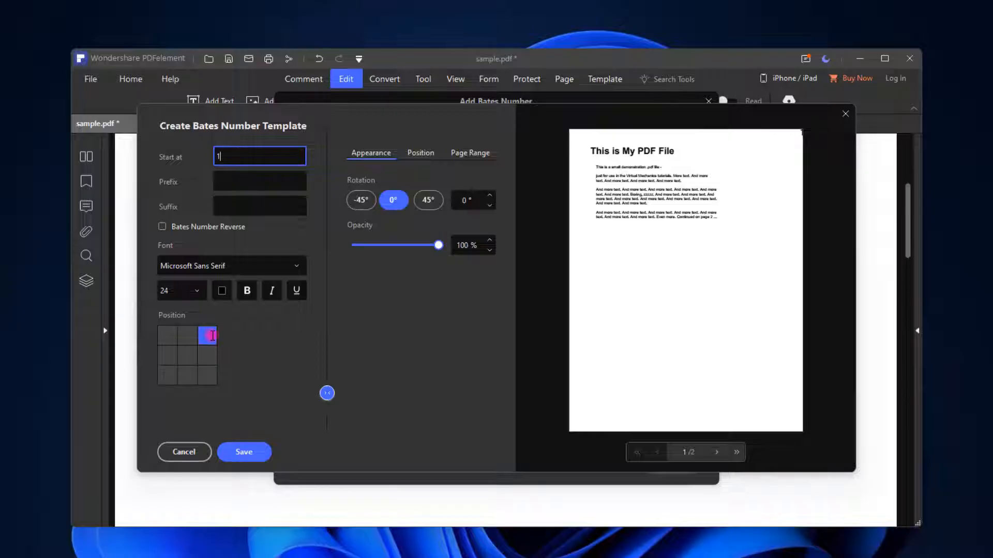
click(207, 335)
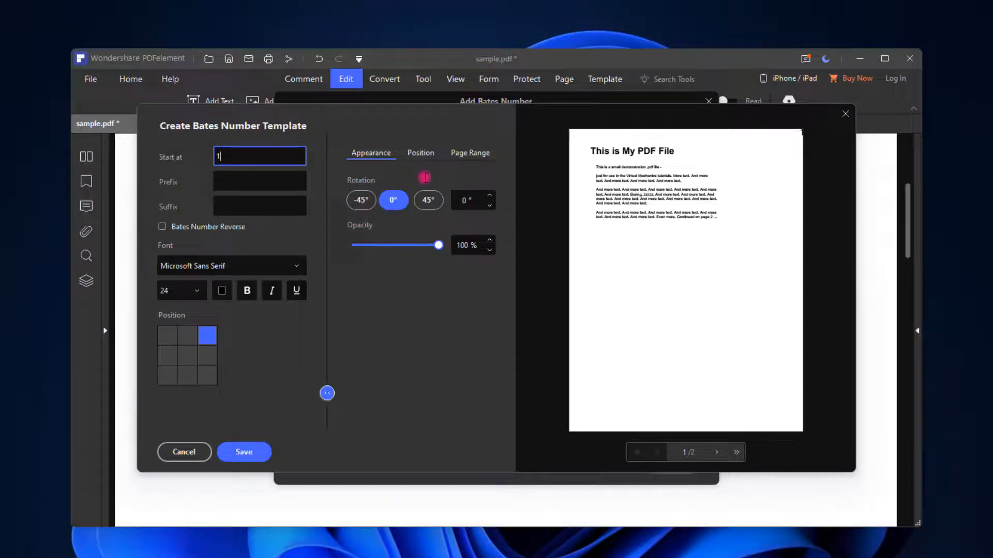
click(420, 153)
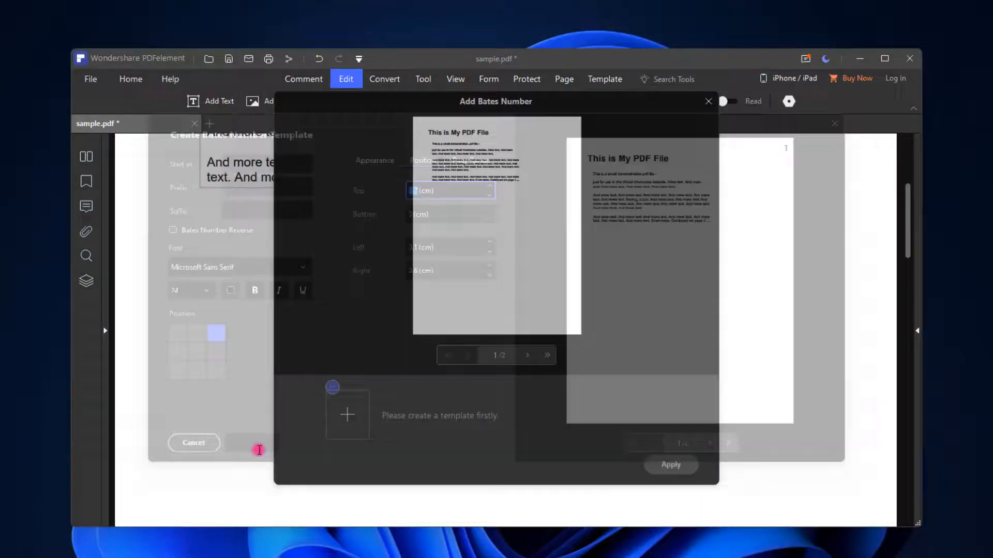
click(194, 443)
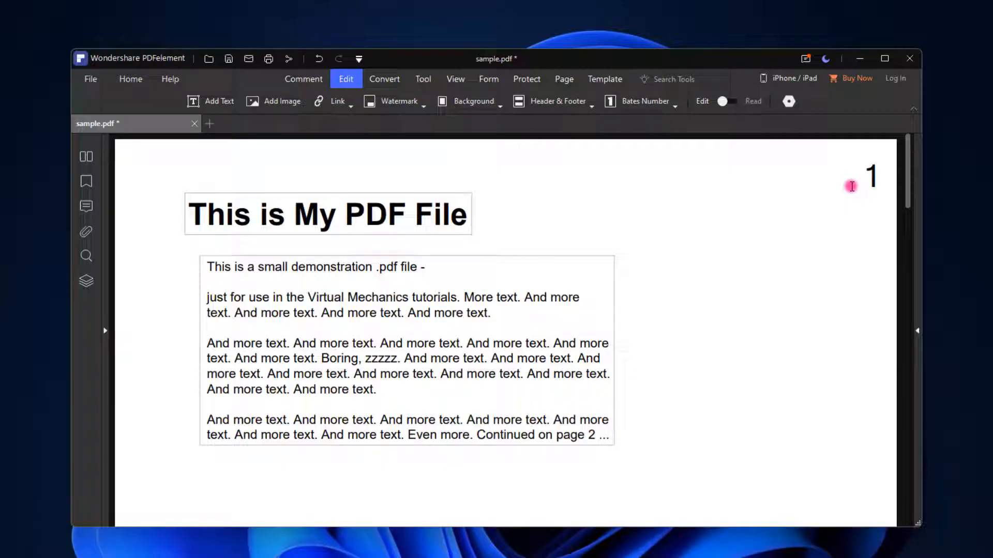
Add a text block 'Subscribe to My Channel' below the paragraphs on page one
scroll(down, 3)
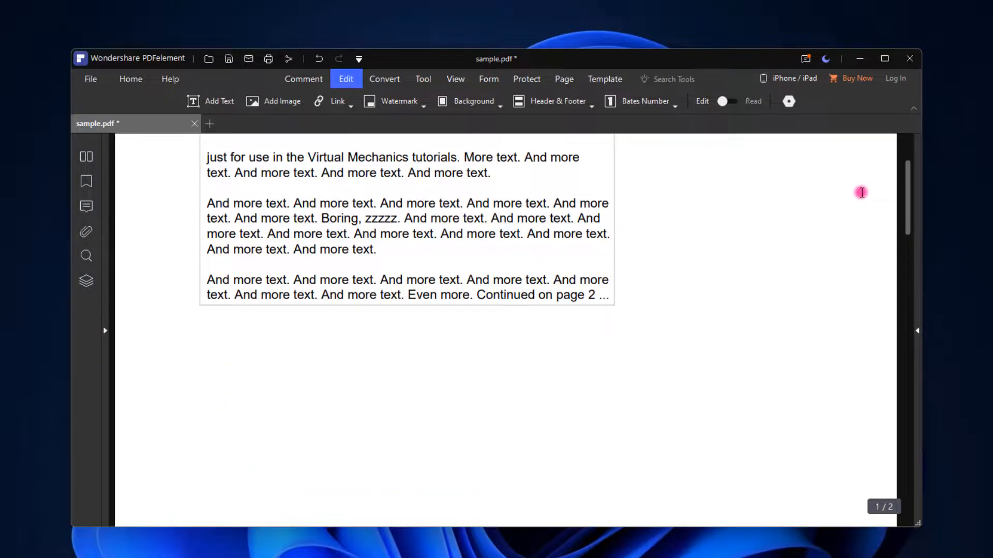
scroll(up, 3)
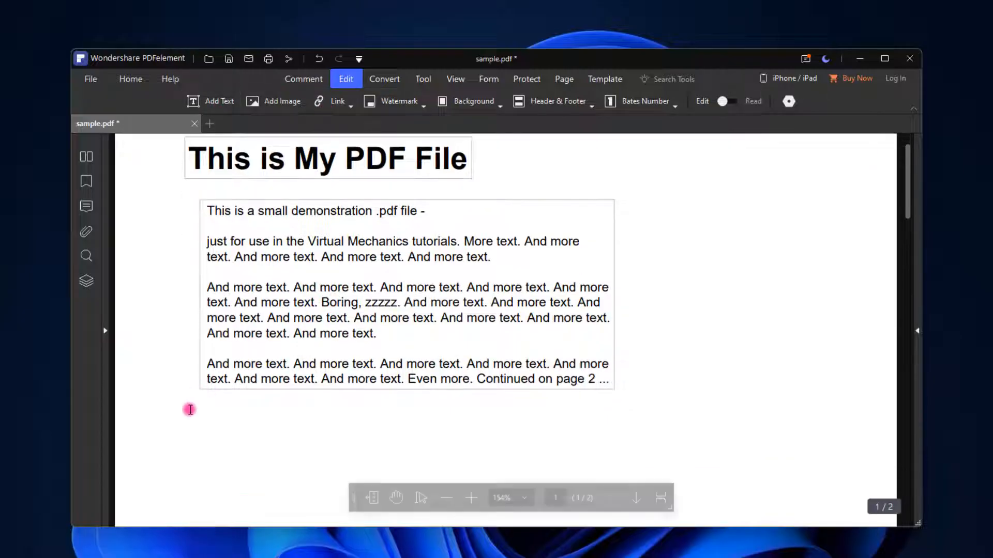
click(191, 409)
text(Subscribe to My Channe)
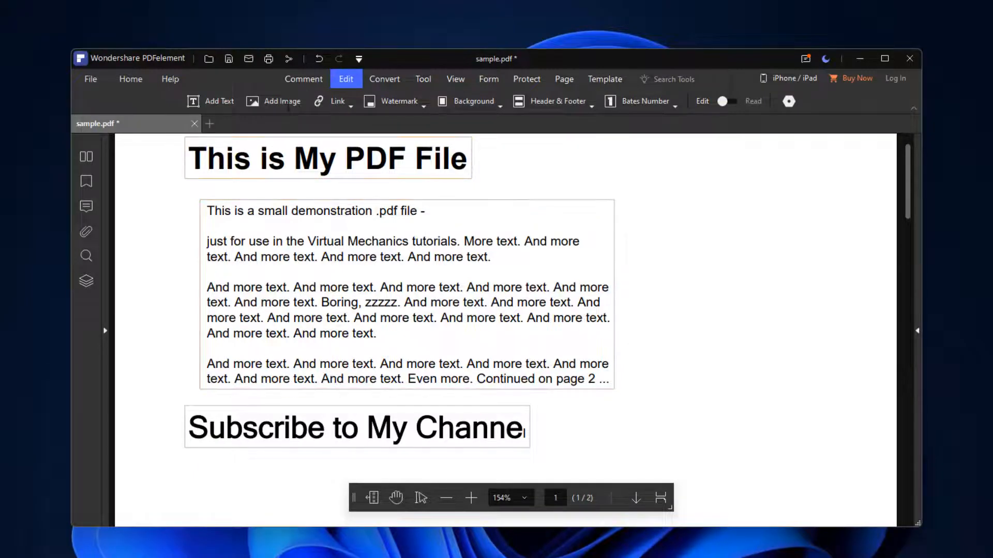
Insert the wallpaper screenshot and position it below the subscribe heading
click(280, 102)
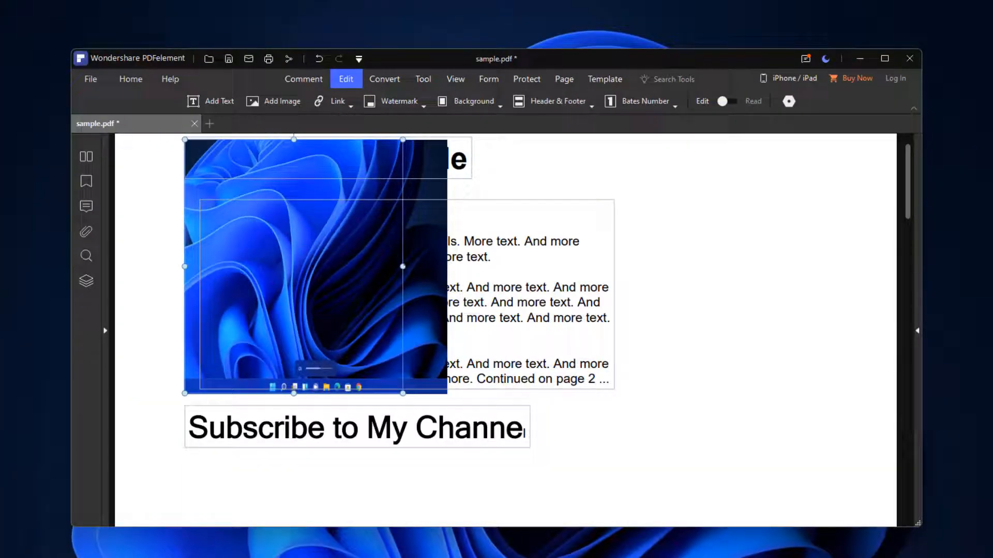
drag(293, 266, 306, 323)
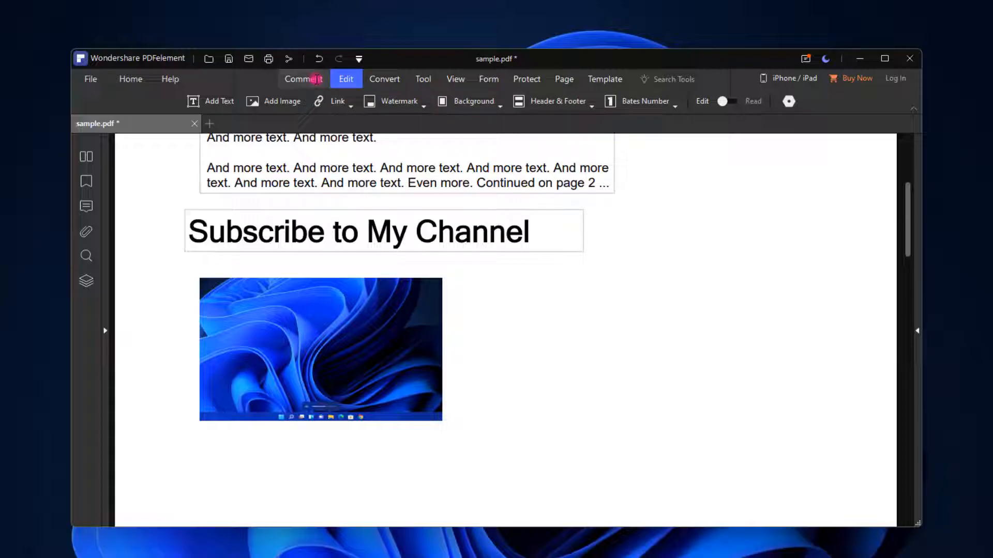
Create a typed 'Sanjeet' signature and place it on page 1 below the image
click(304, 79)
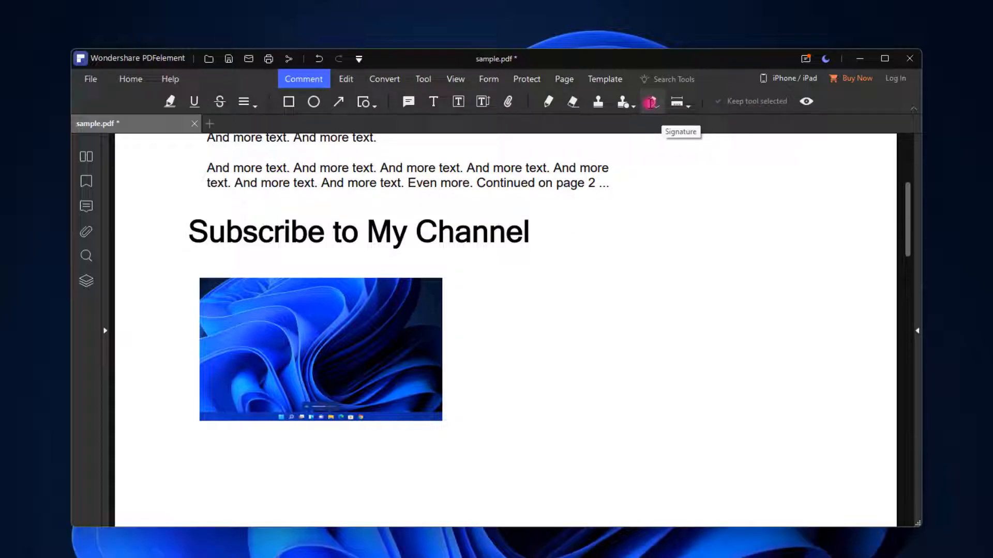
click(649, 102)
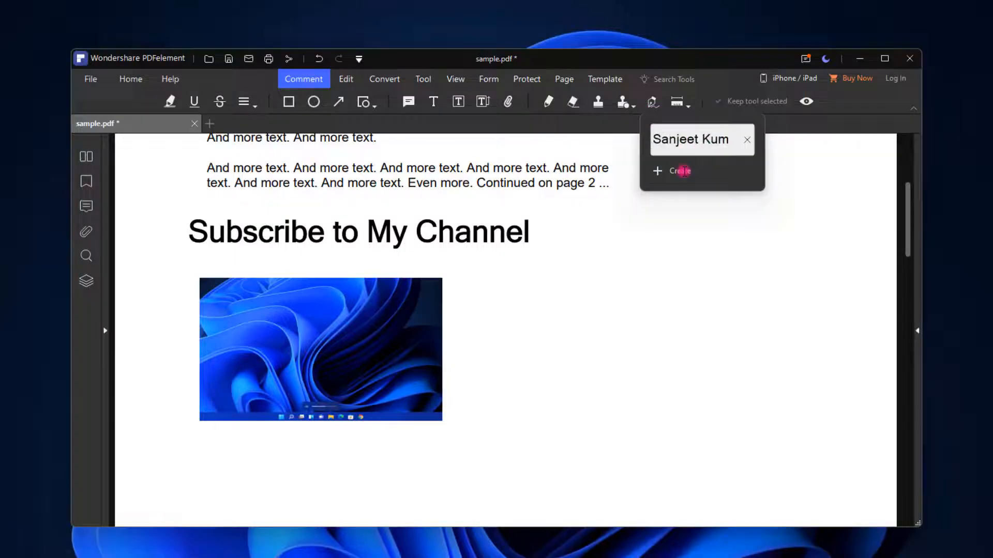
click(680, 171)
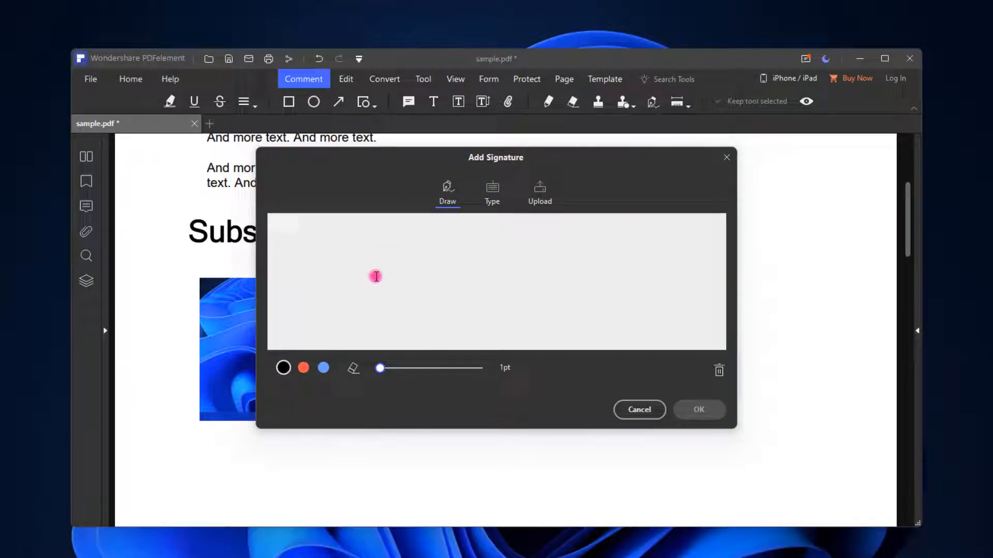
click(492, 191)
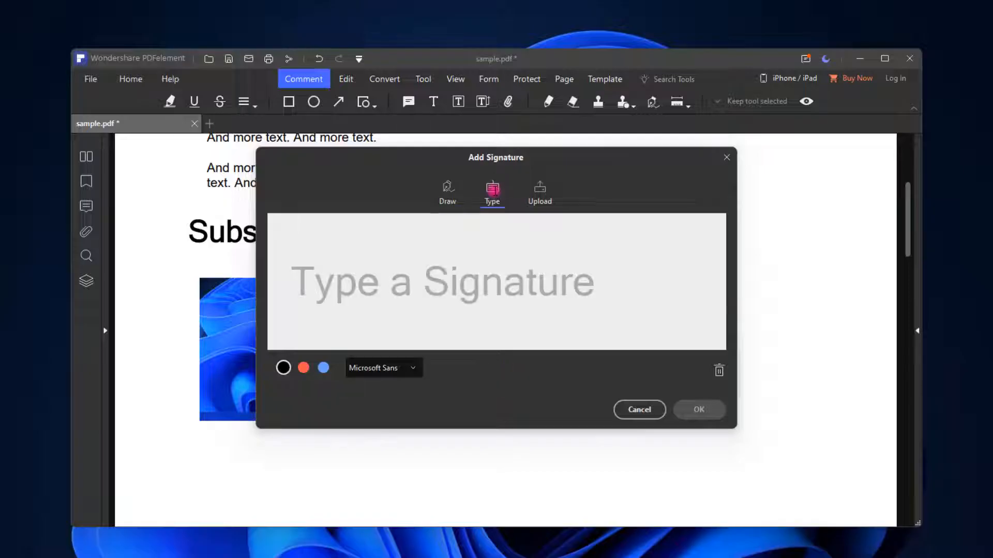
text(Sanjeet)
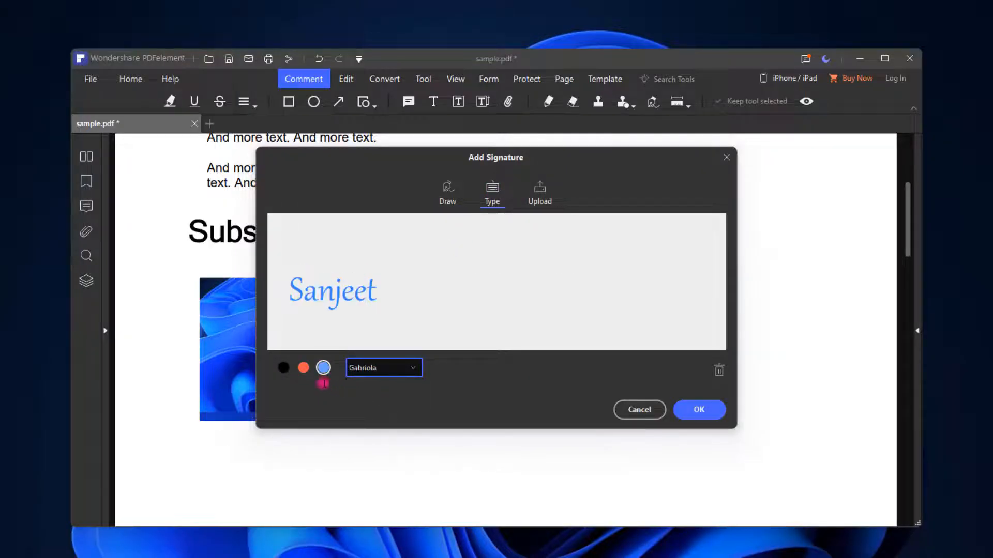
click(698, 409)
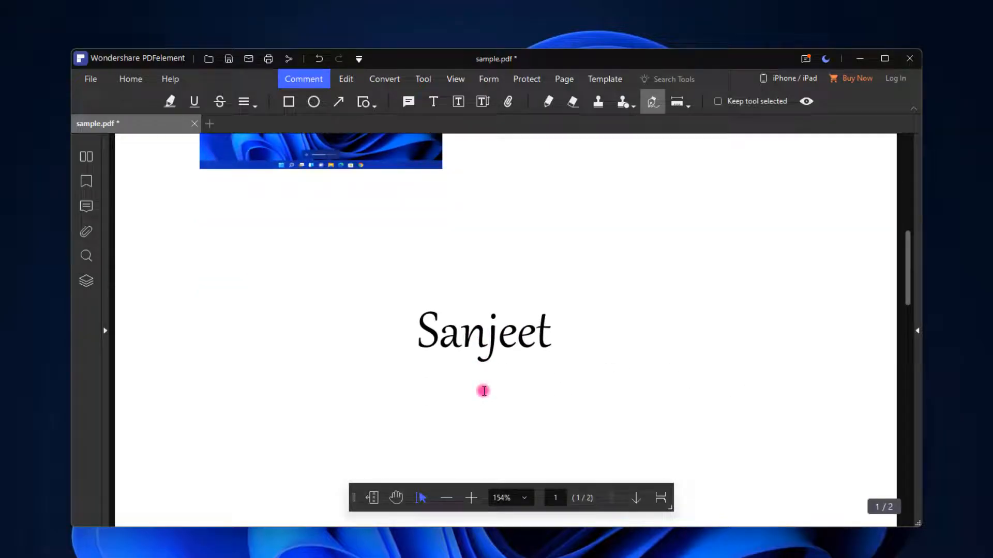
scroll(down, 3)
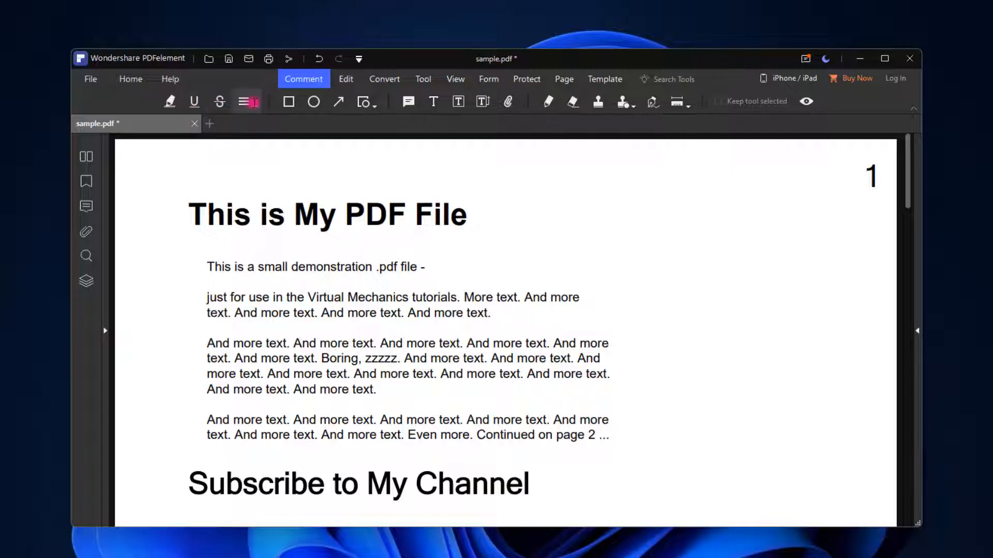
Box the title in a red rectangle and highlight it yellow with an arrow pointing to it
click(289, 101)
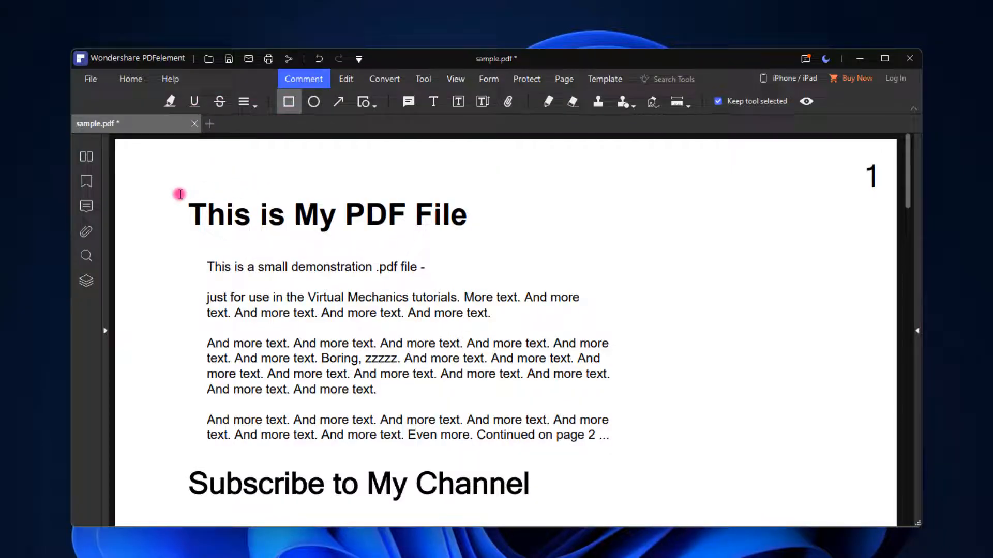
click(326, 214)
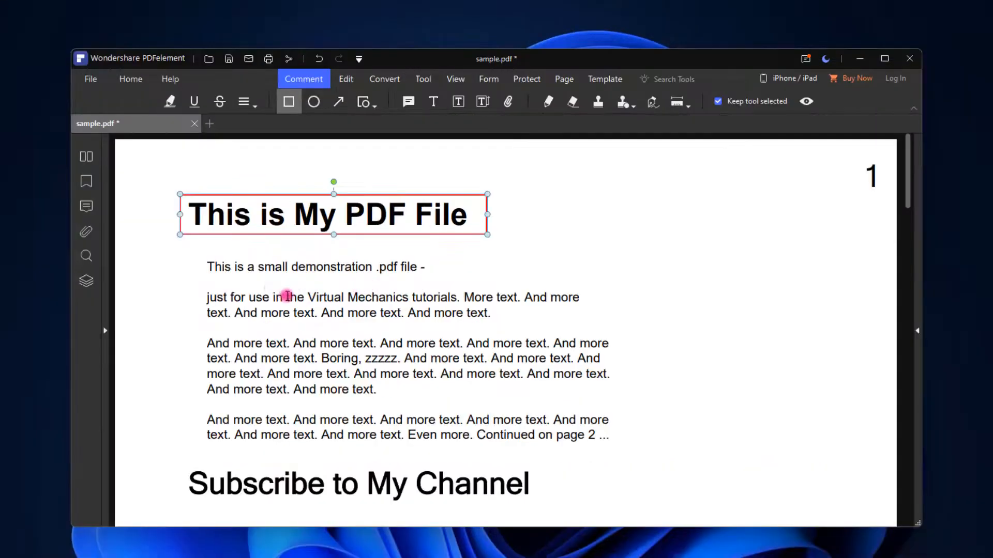
click(169, 101)
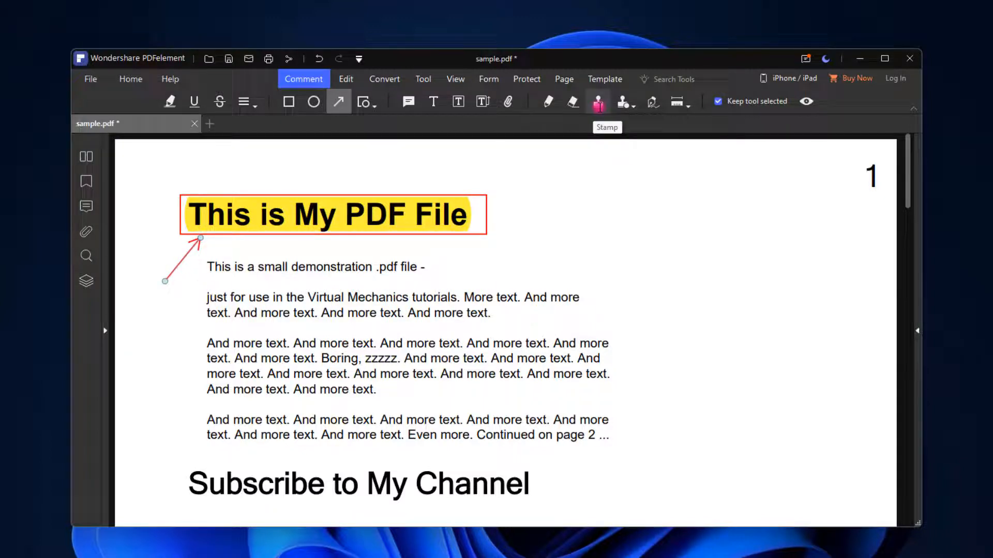
click(597, 101)
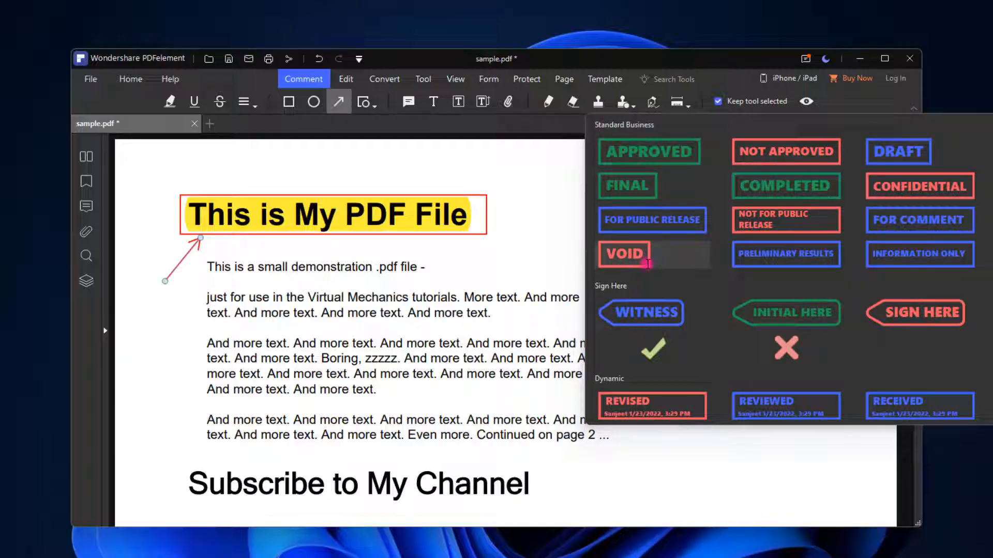
Place a green APPROVED stamp in the top-right corner of page 1
click(647, 151)
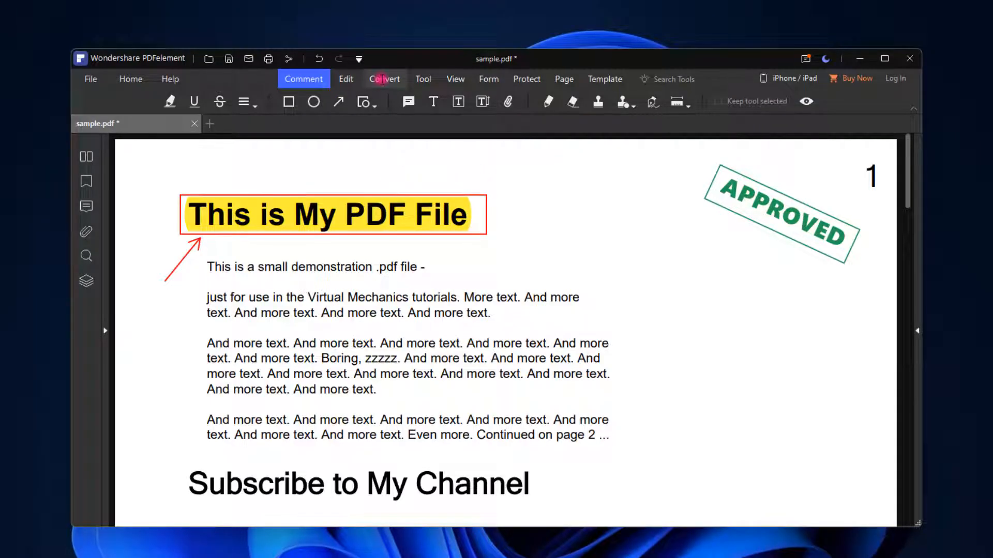
Browse the Convert options, then land on the Tool features (OCR, combine, compress, flatten)
click(383, 80)
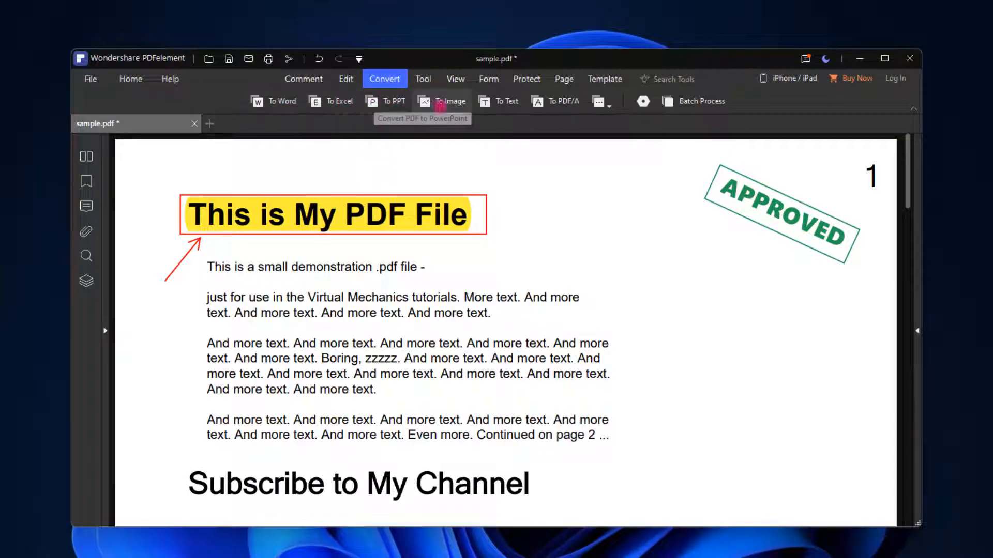
click(422, 78)
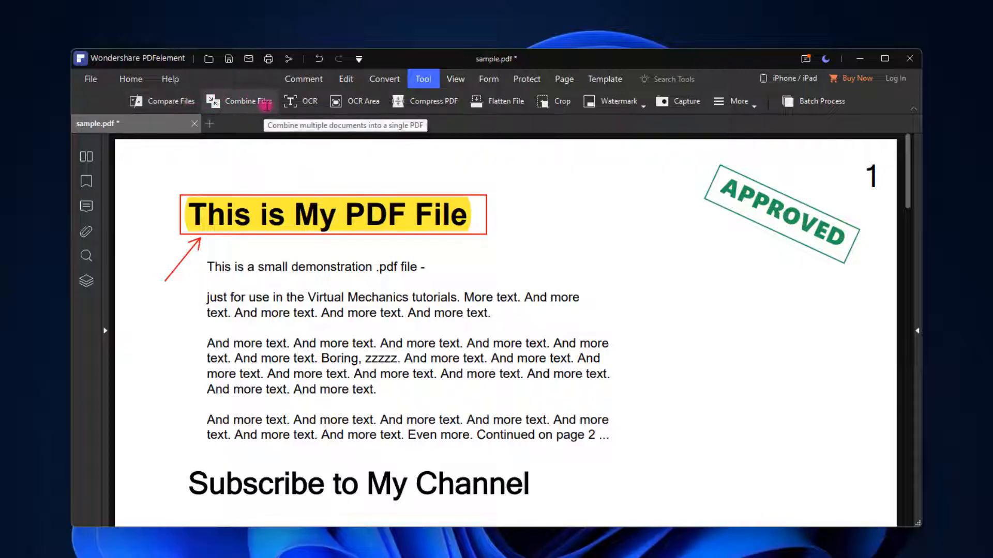
mouse_move(363, 102)
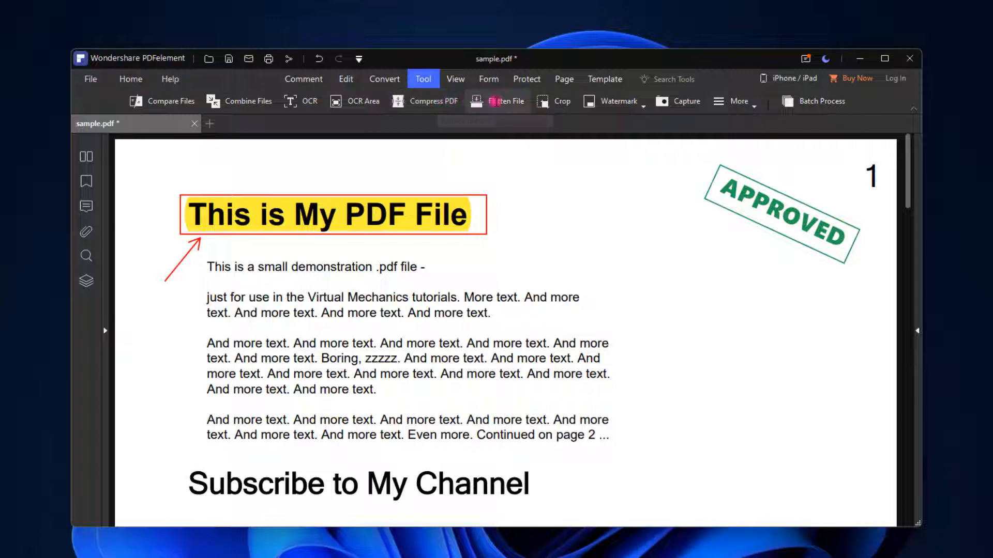
click(303, 79)
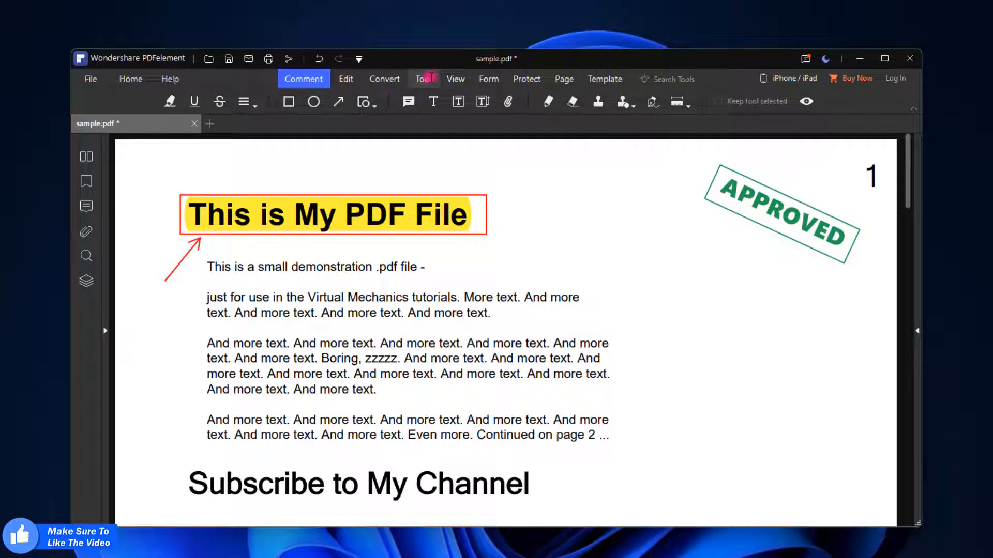
click(423, 79)
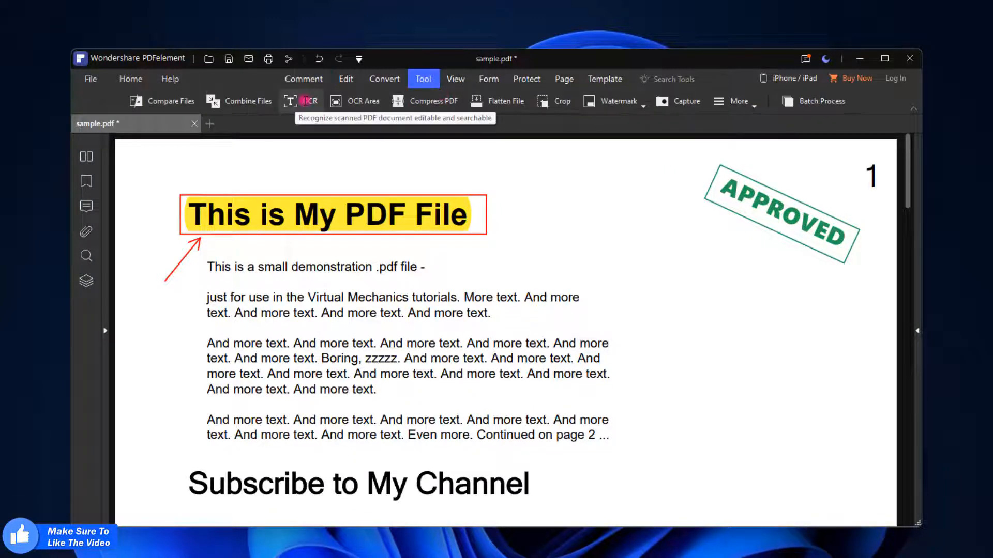
Save the annotated file as sample-Copy in Downloads and request the OCR component download
click(309, 101)
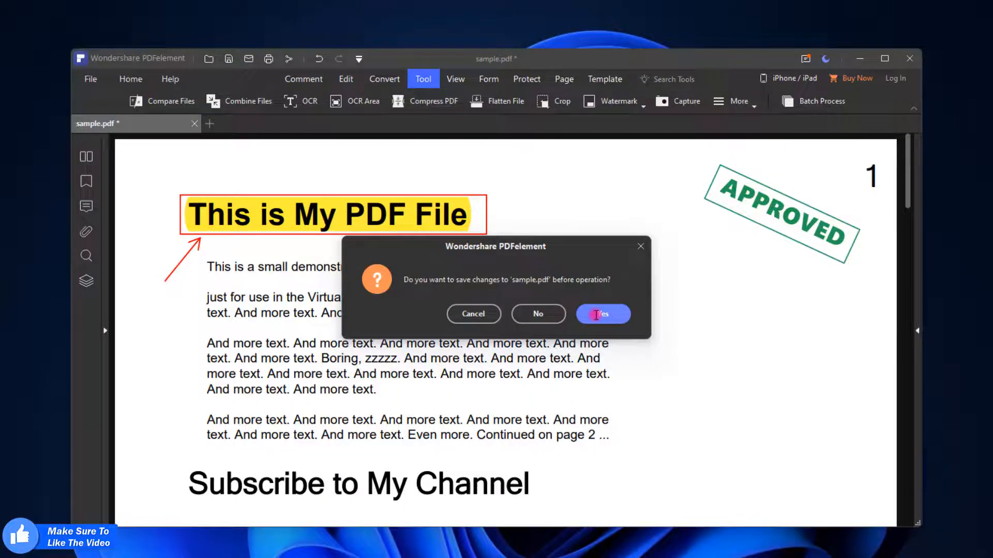
click(601, 313)
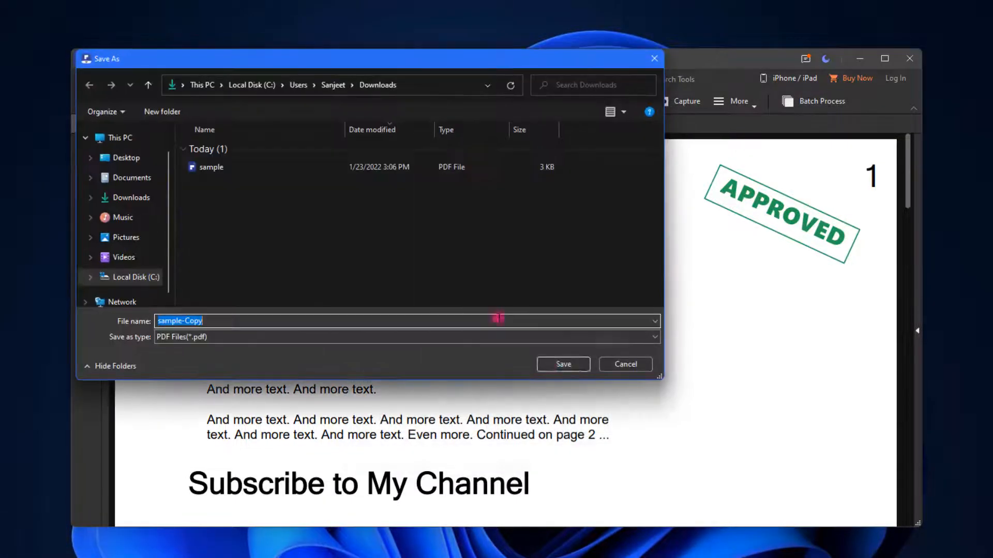
click(561, 364)
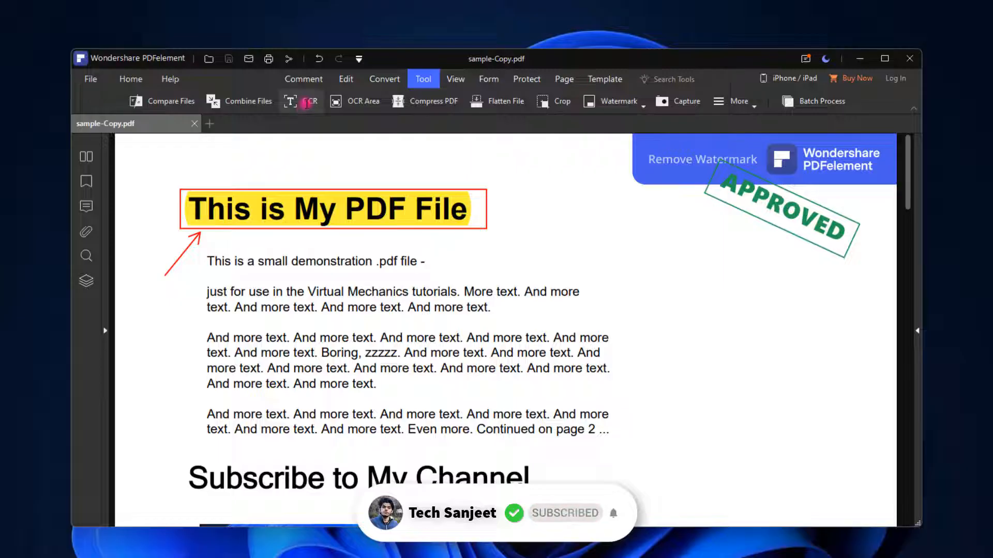
click(302, 102)
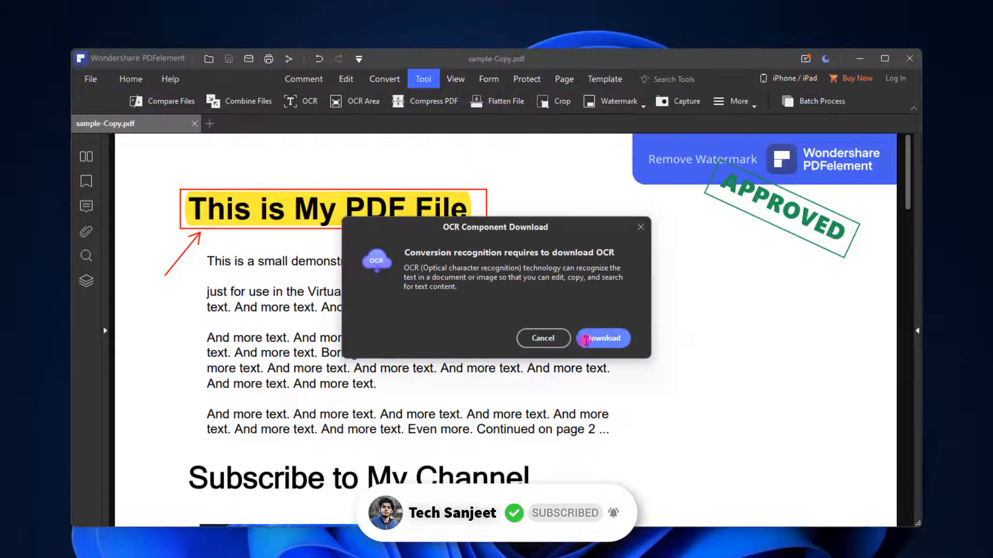
click(601, 338)
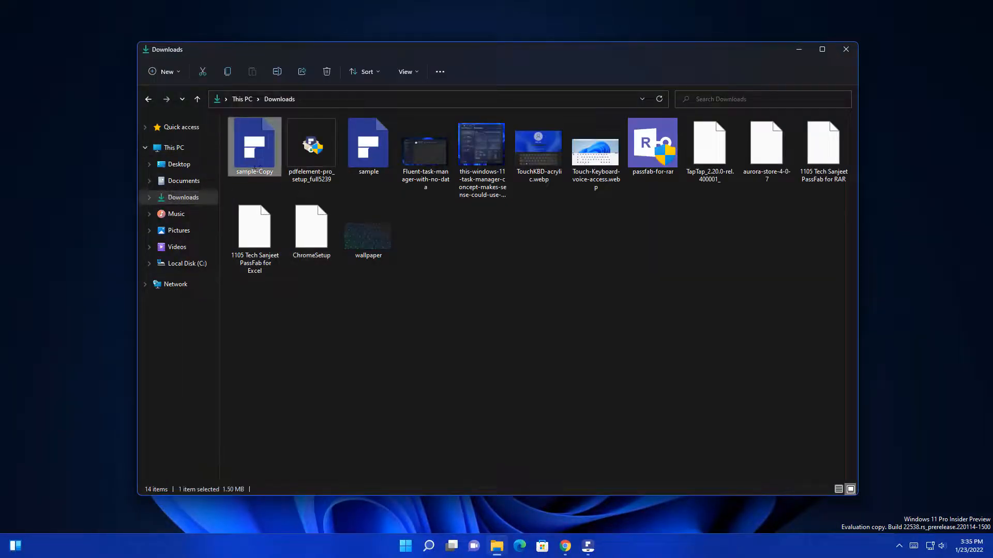
Reopen sample-Copy from Downloads in PDFelement and show its document tools
double_click(254, 142)
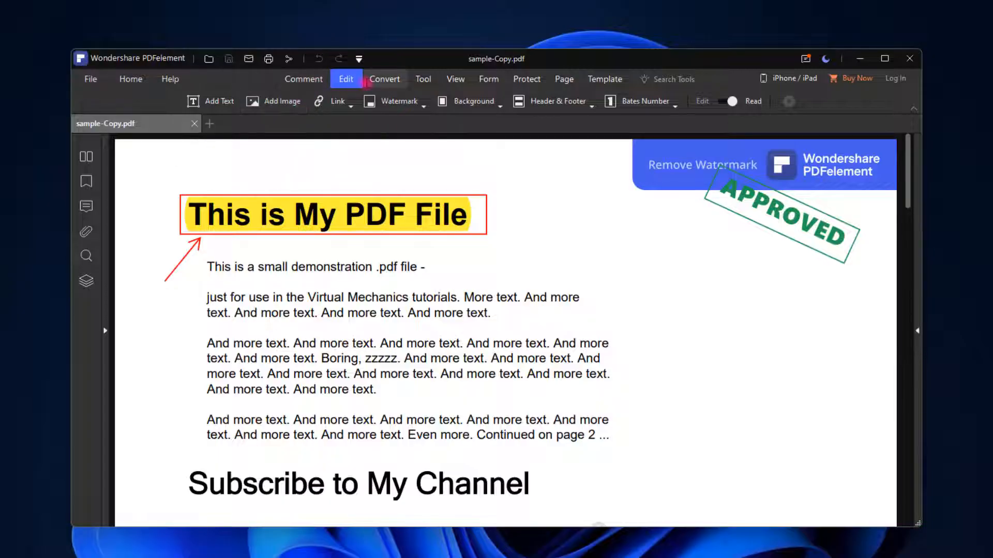
click(422, 79)
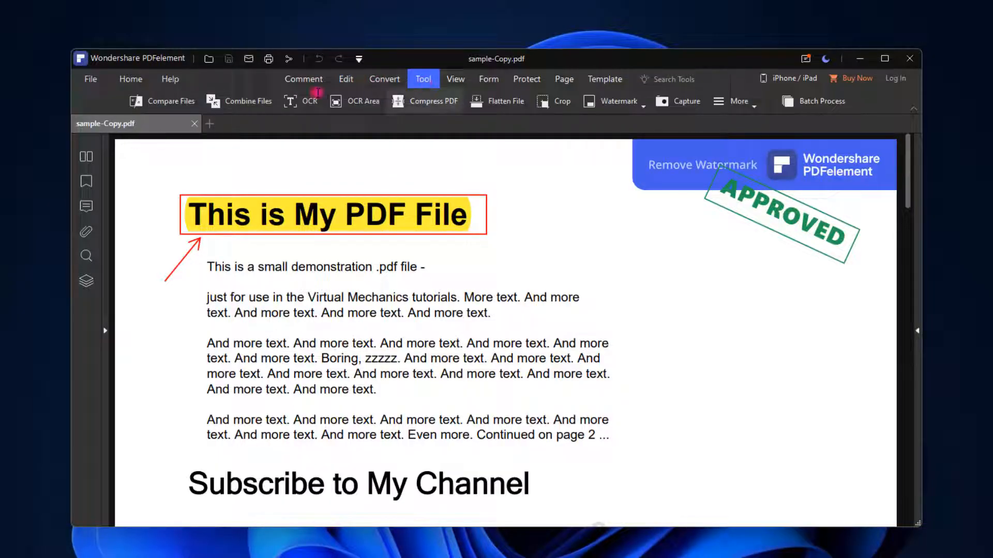
Run OCR as editable text in English on the current page, producing sample-Copy_OCR.pdf
click(300, 100)
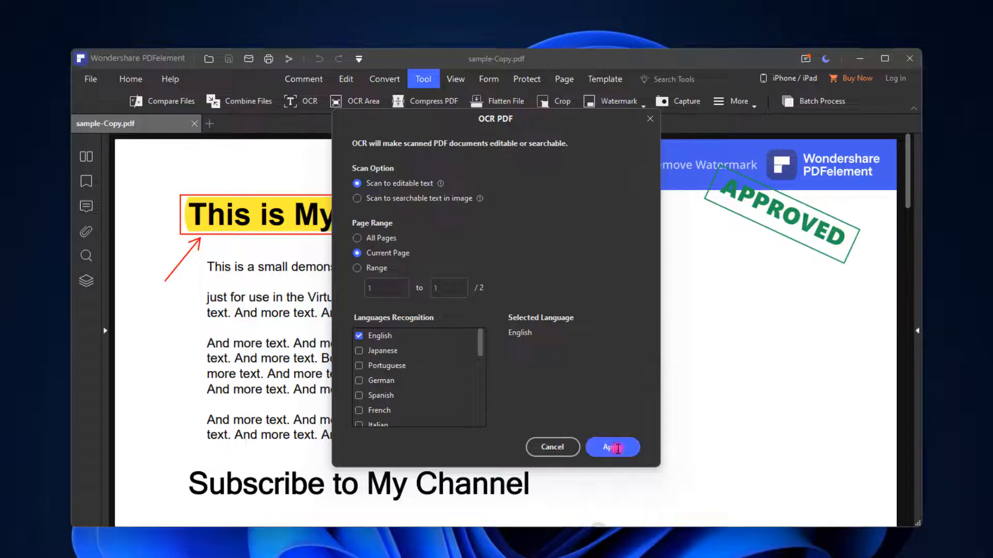
click(612, 447)
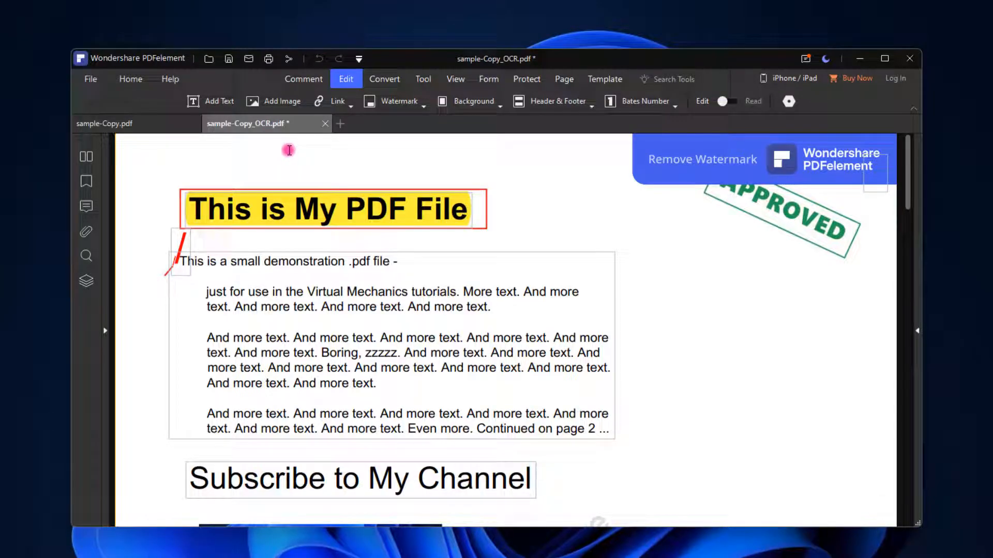
mouse_move(292, 161)
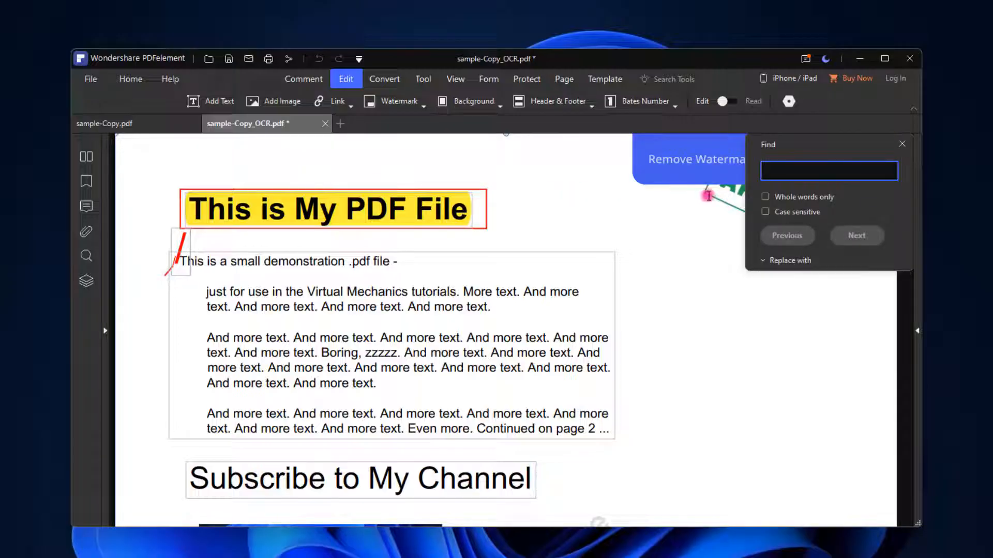
Search the OCR'd copy for 'file' and 'text', then return to the Home screen
text(sd)
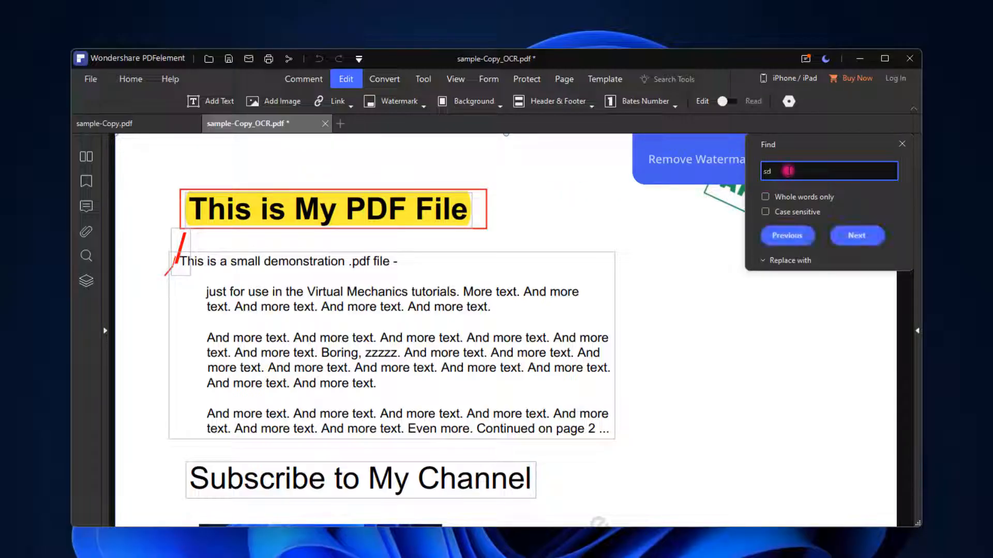
text(file)
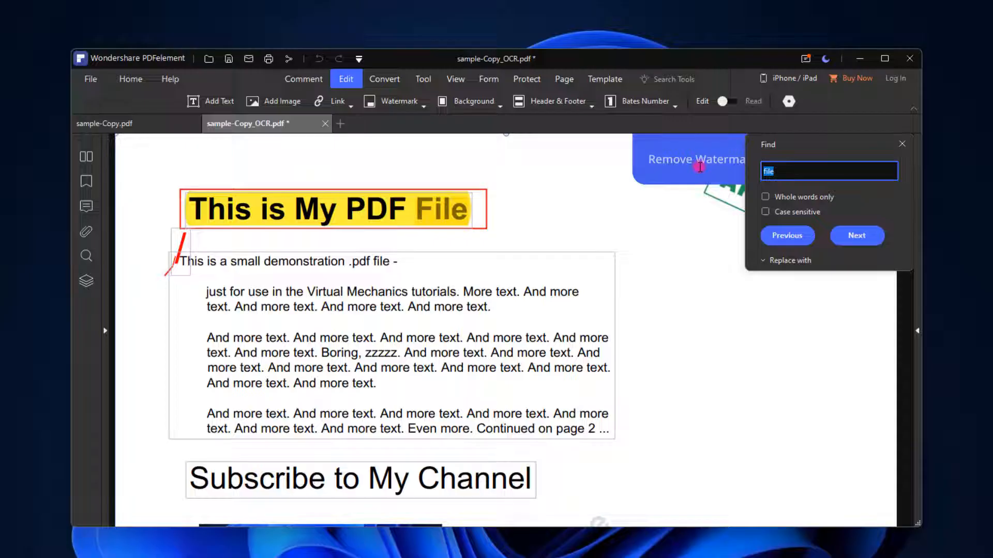
text(text)
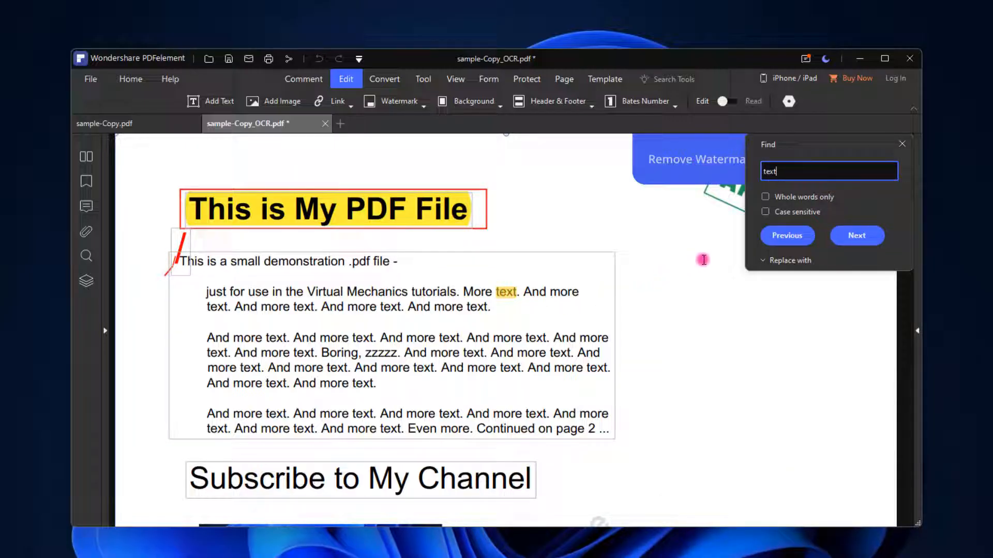
click(902, 143)
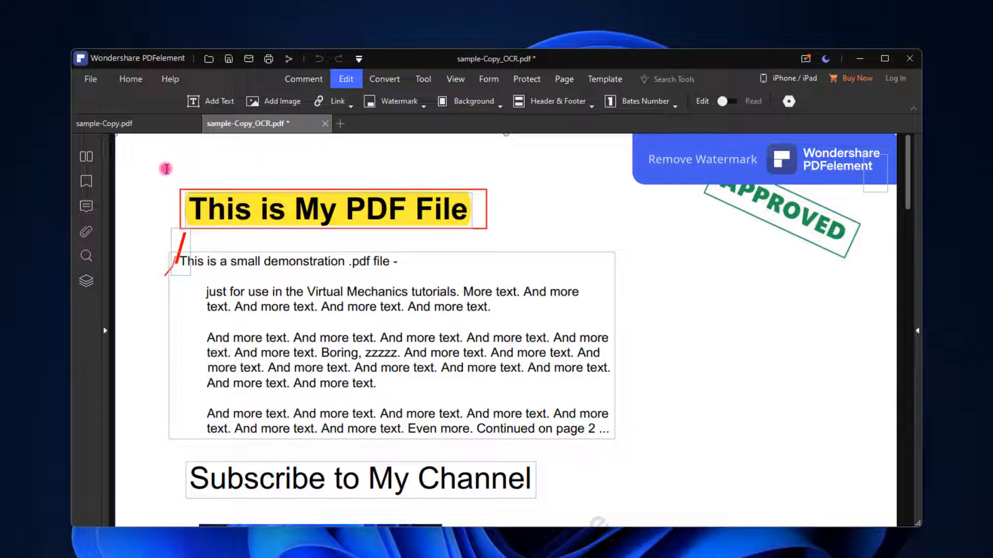
scroll(down, 3)
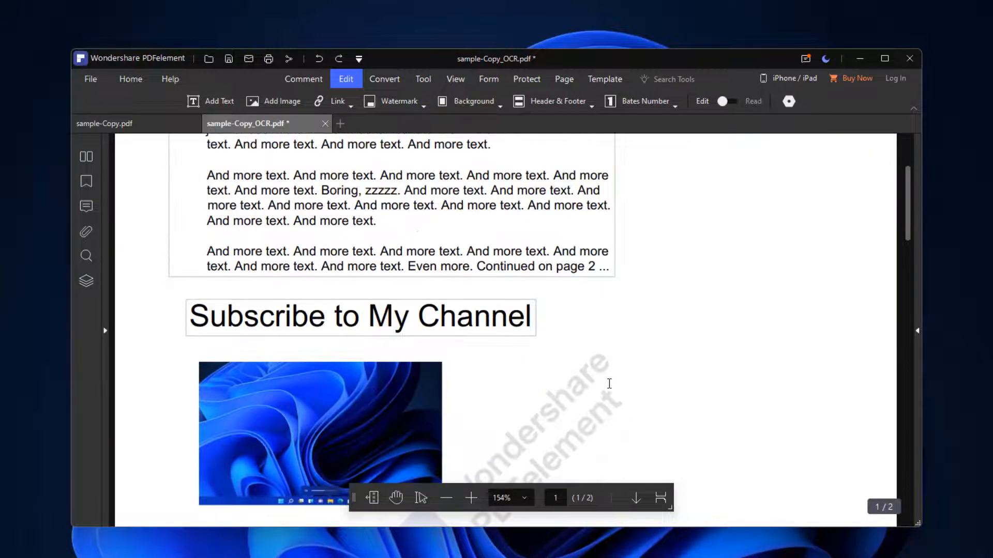
click(91, 78)
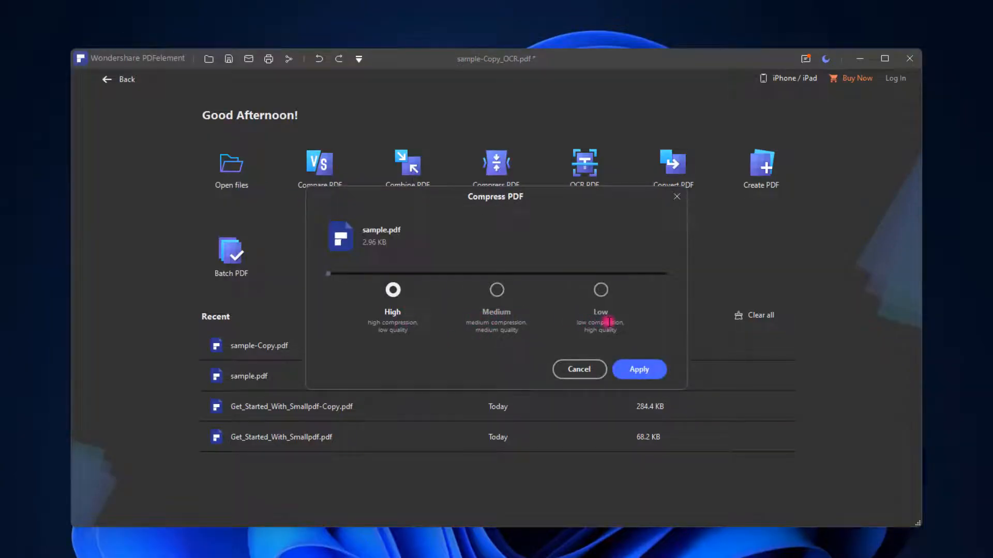
Compress sample.pdf at High level (43.06% smaller, 1.68 KB) and view sample_Compress.pdf
click(639, 369)
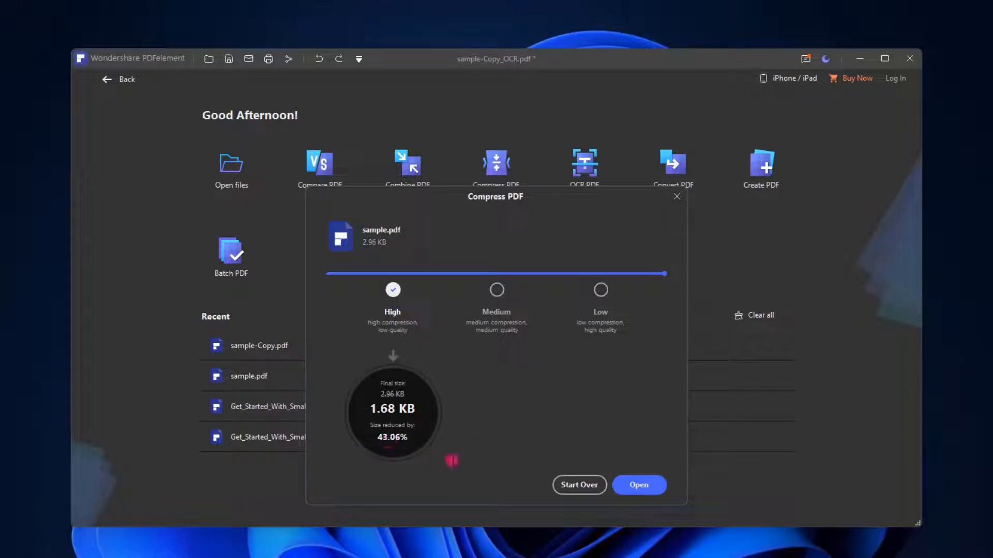
click(638, 485)
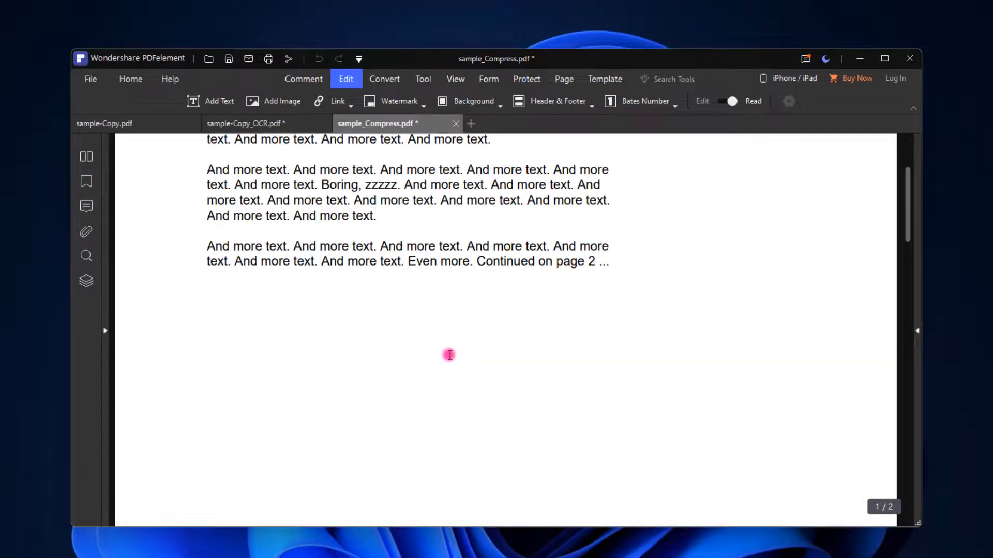
scroll(down, 3)
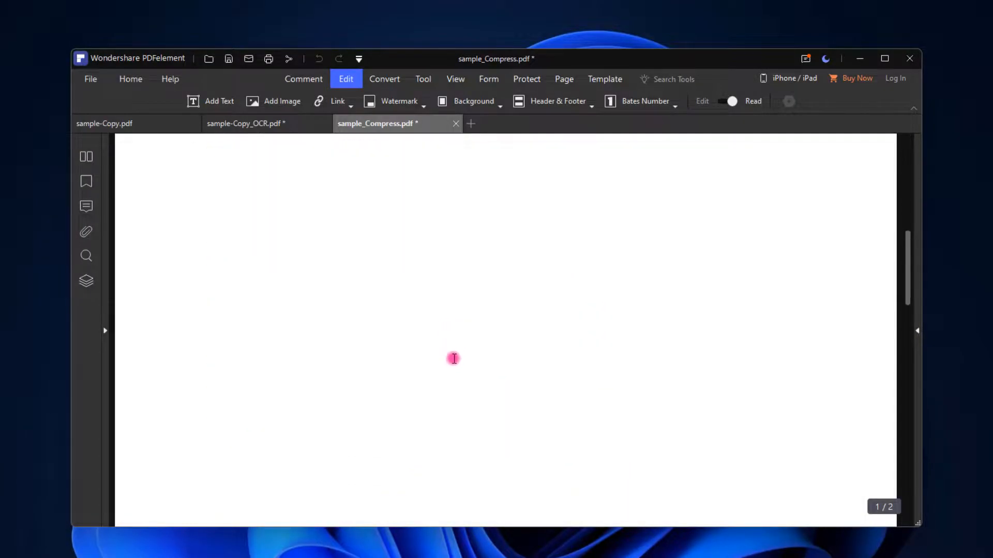